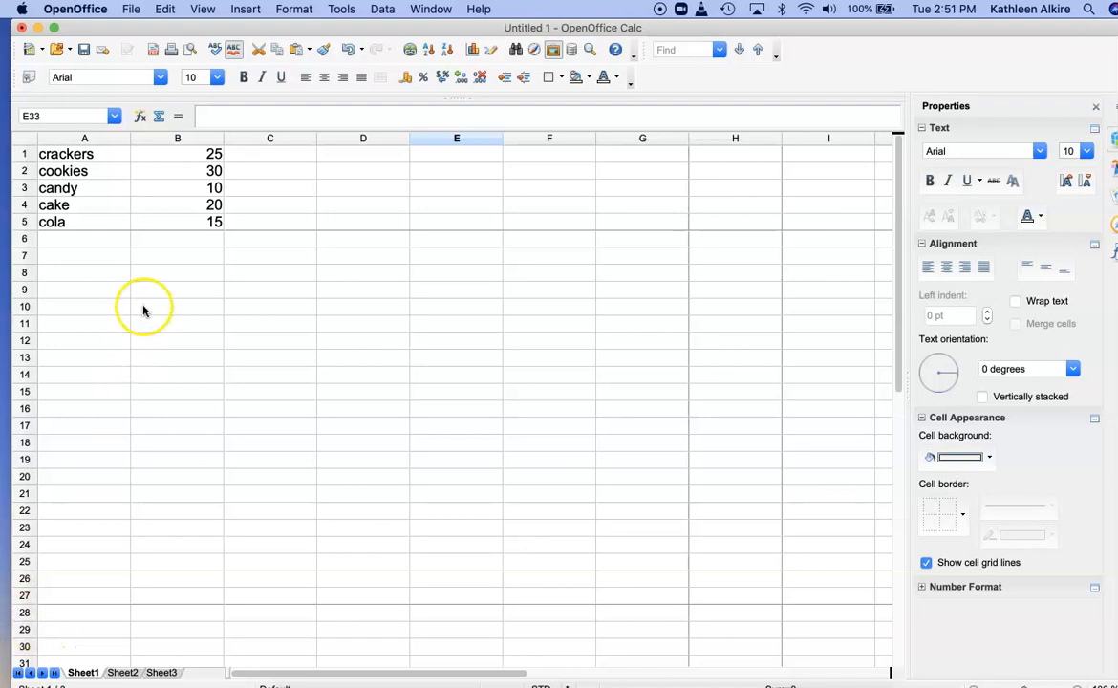
{"action": "mouse_move", "coordinate": [201, 228]}
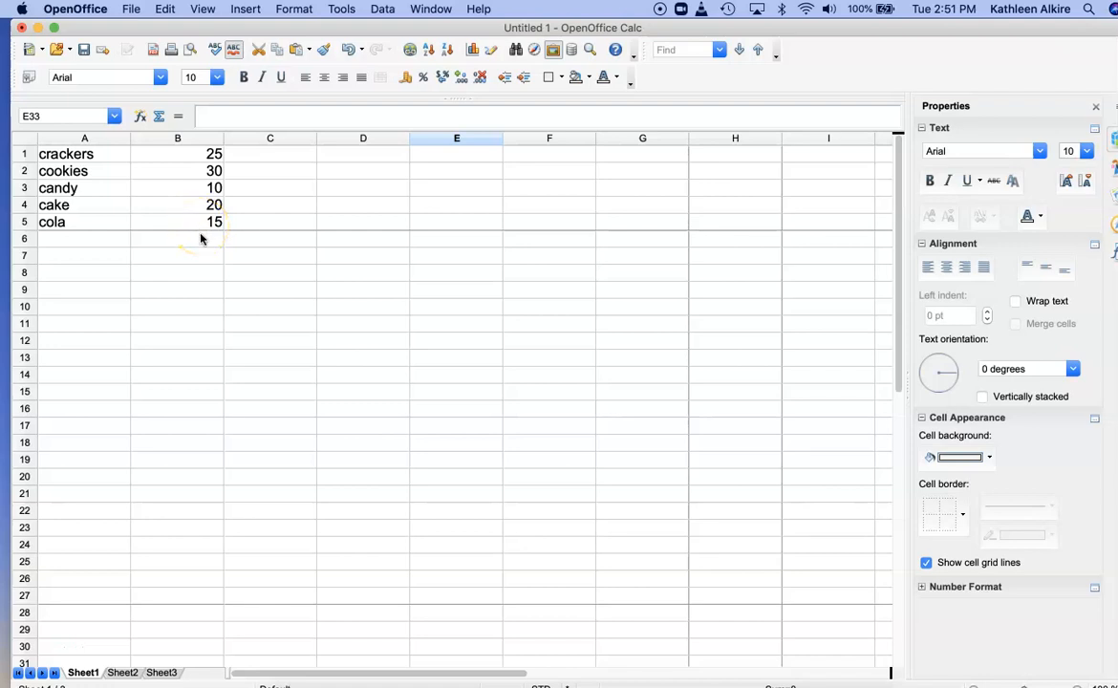
Begin a =SUM( formula in the cell beneath the five snack amounts.
{"action": "left_click", "coordinate": [176, 237]}
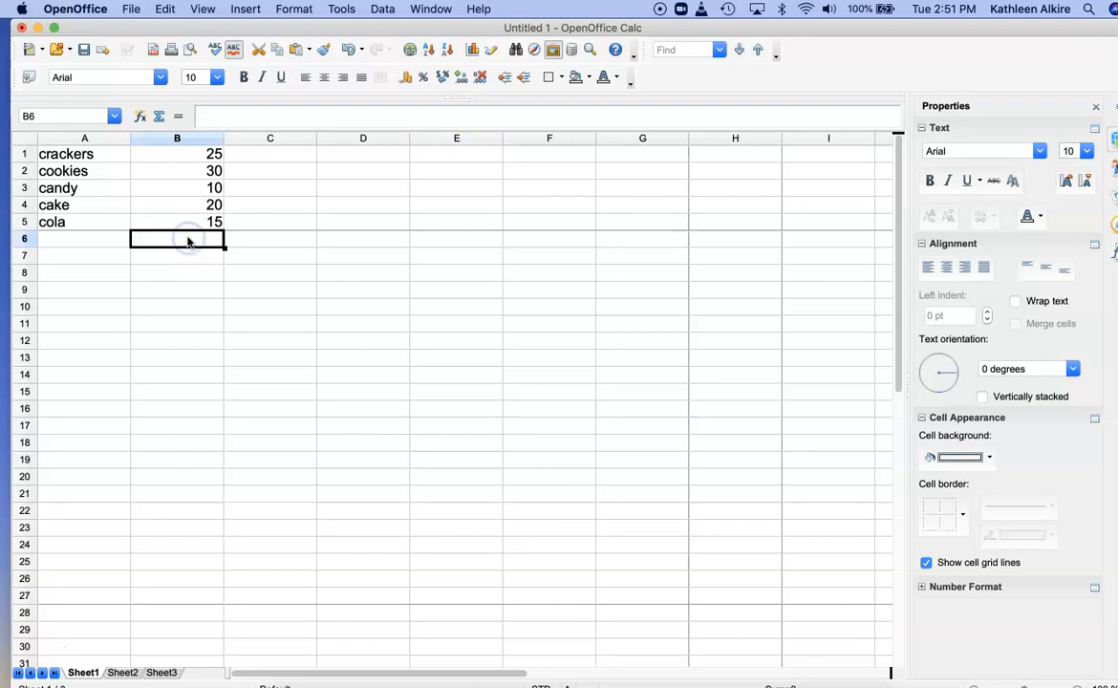
{"action": "type", "text": "=su"}
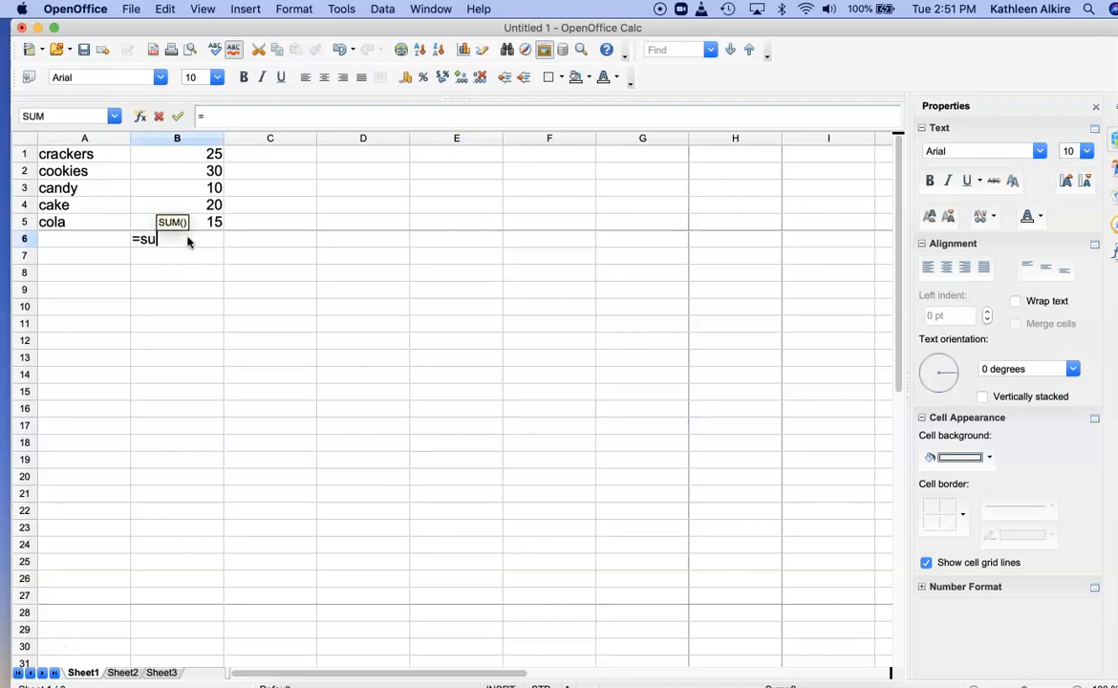
{"action": "type", "text": "m"}
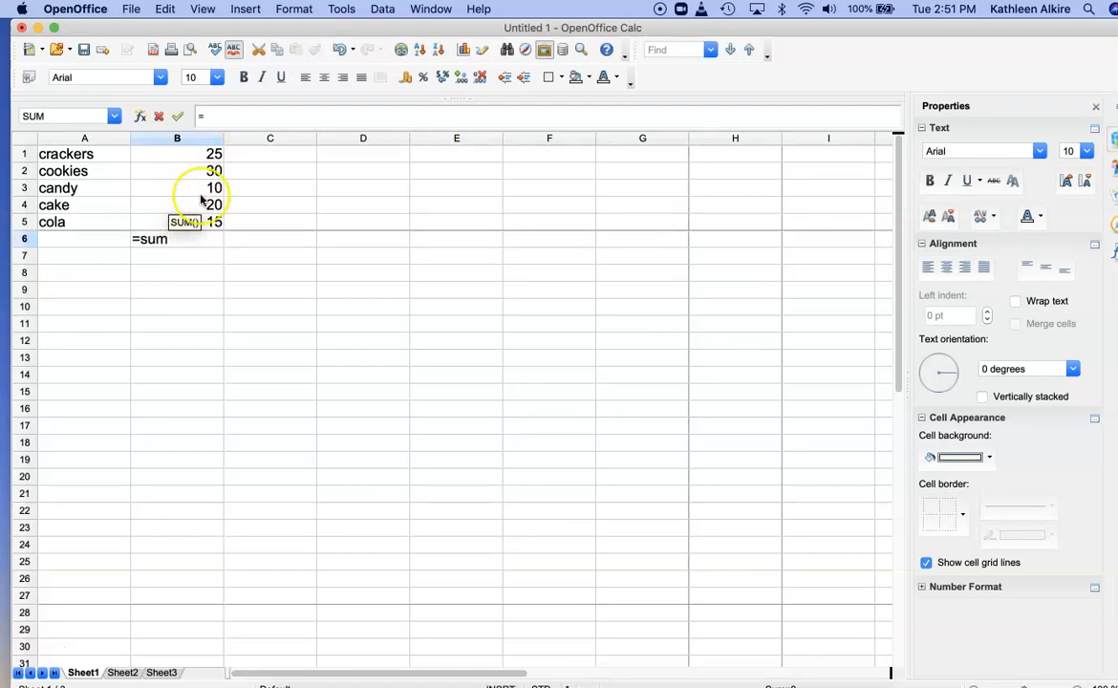
{"action": "type", "text": "("}
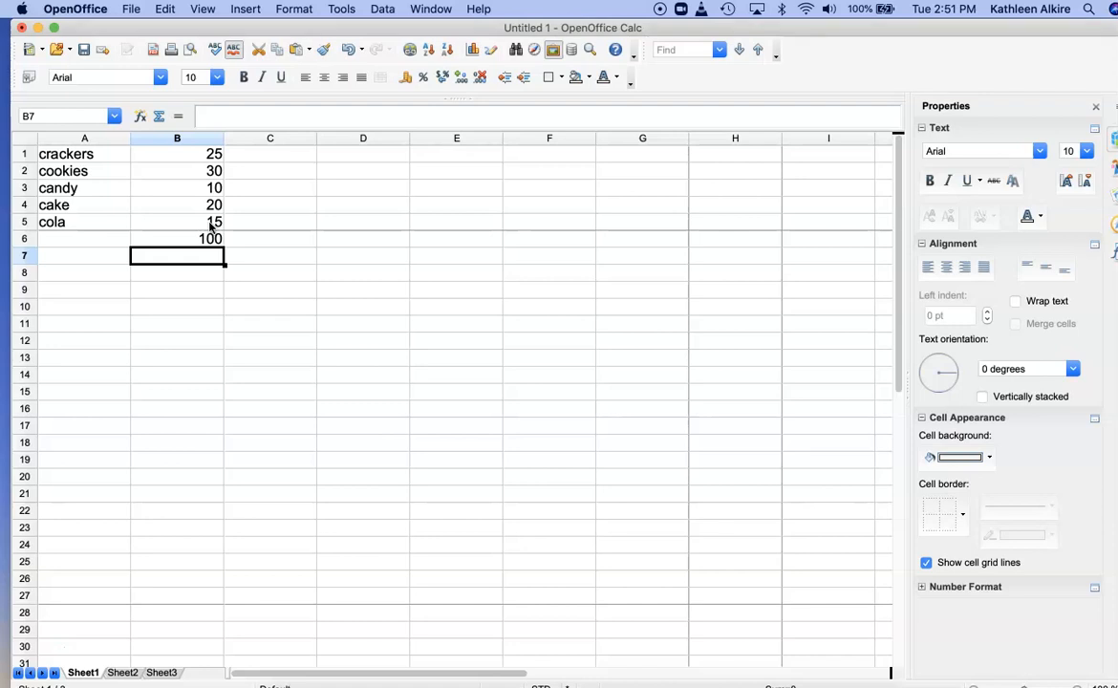
{"action": "mouse_move", "coordinate": [152, 183]}
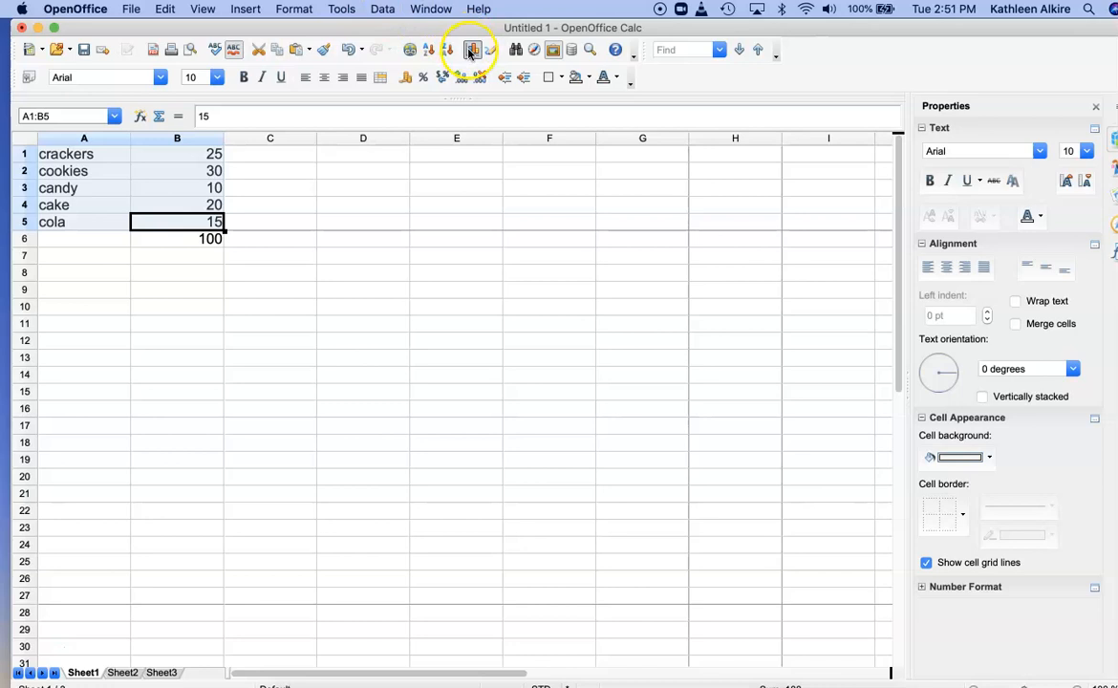
Start a chart from the selected snack data and choose the Pie type.
{"action": "left_click", "coordinate": [470, 50]}
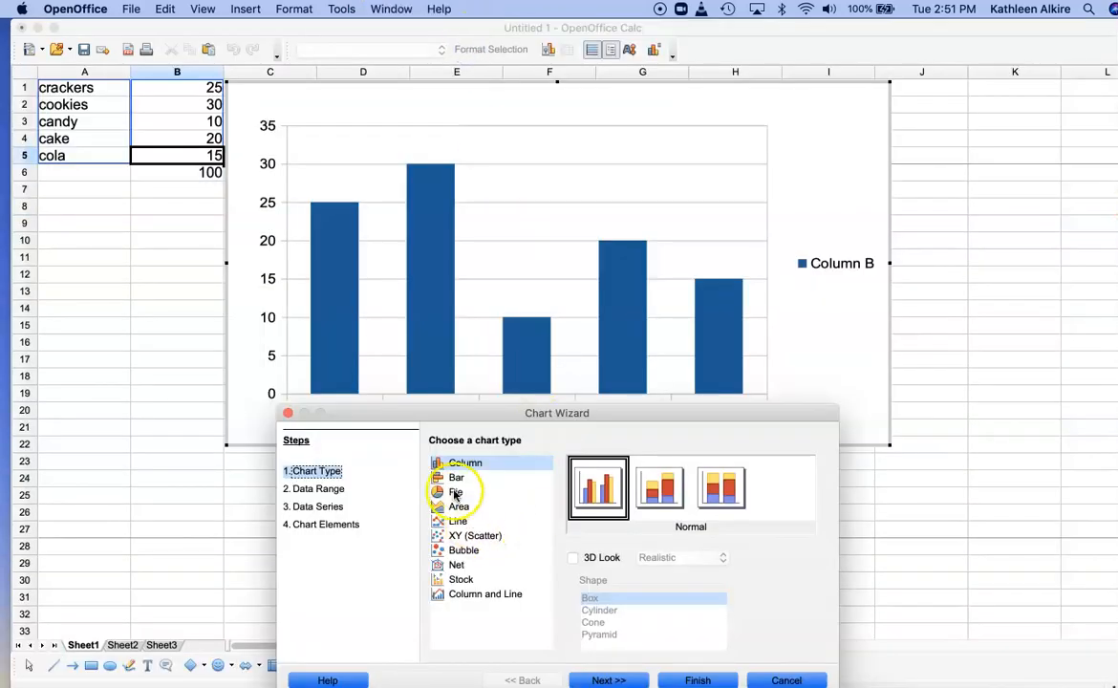
{"action": "left_click", "coordinate": [457, 491]}
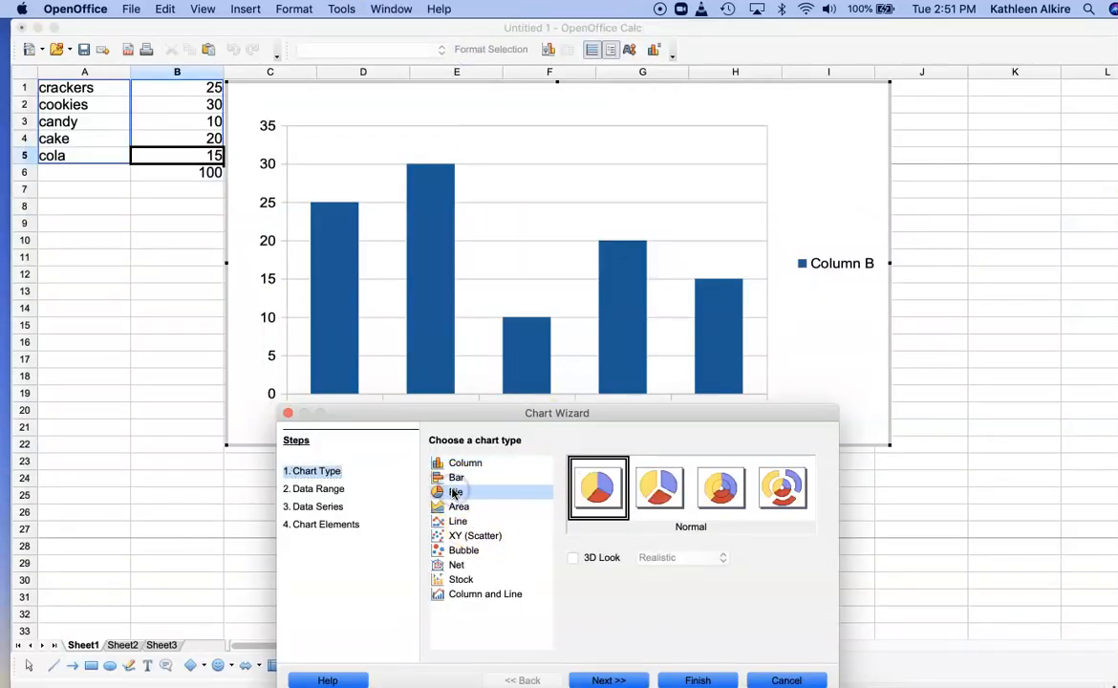
{"action": "left_click", "coordinate": [455, 491]}
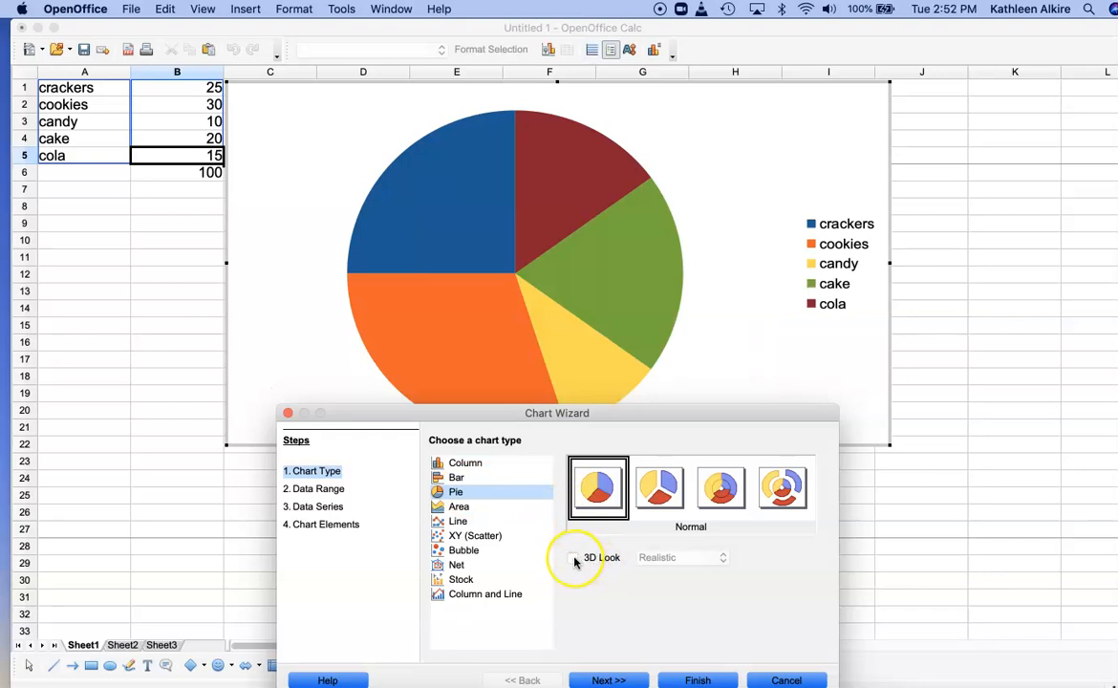
Turn on 3D Look and settle on the Realistic style after trying Simple.
{"action": "left_click", "coordinate": [574, 558]}
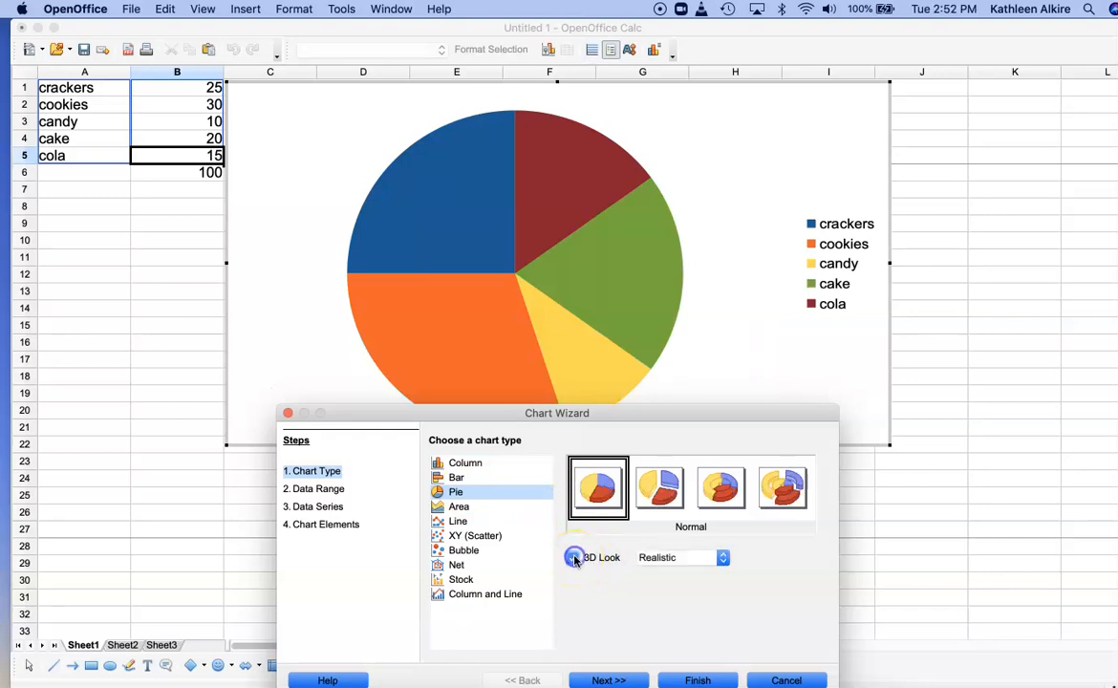
{"action": "left_click", "coordinate": [573, 558]}
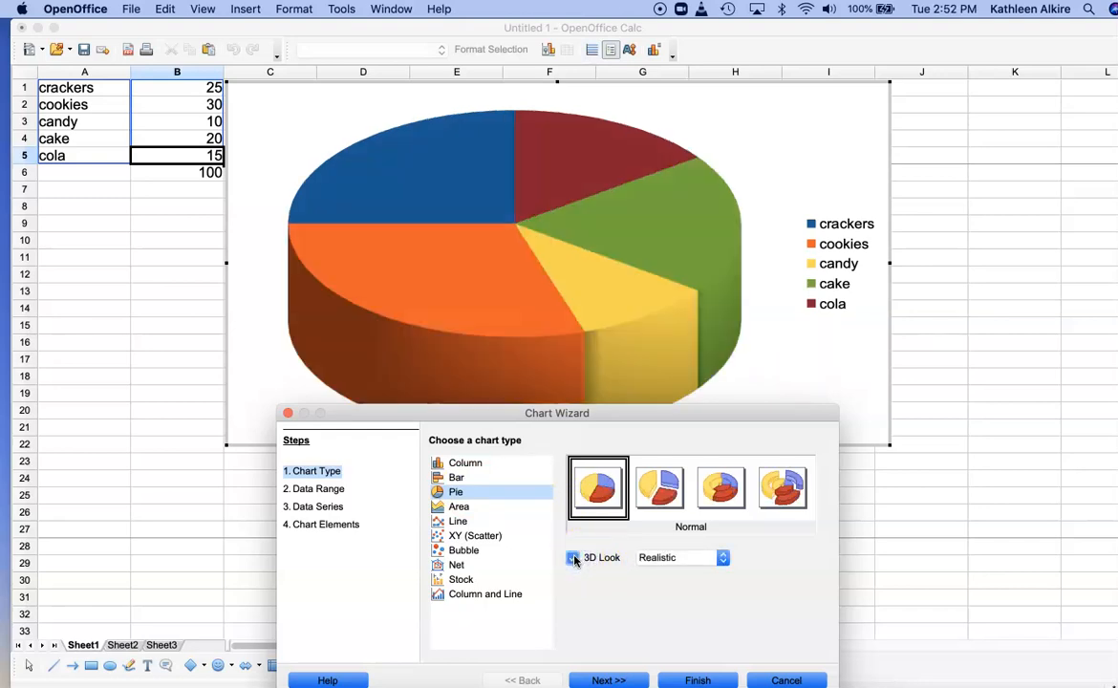
{"action": "left_click", "coordinate": [574, 558]}
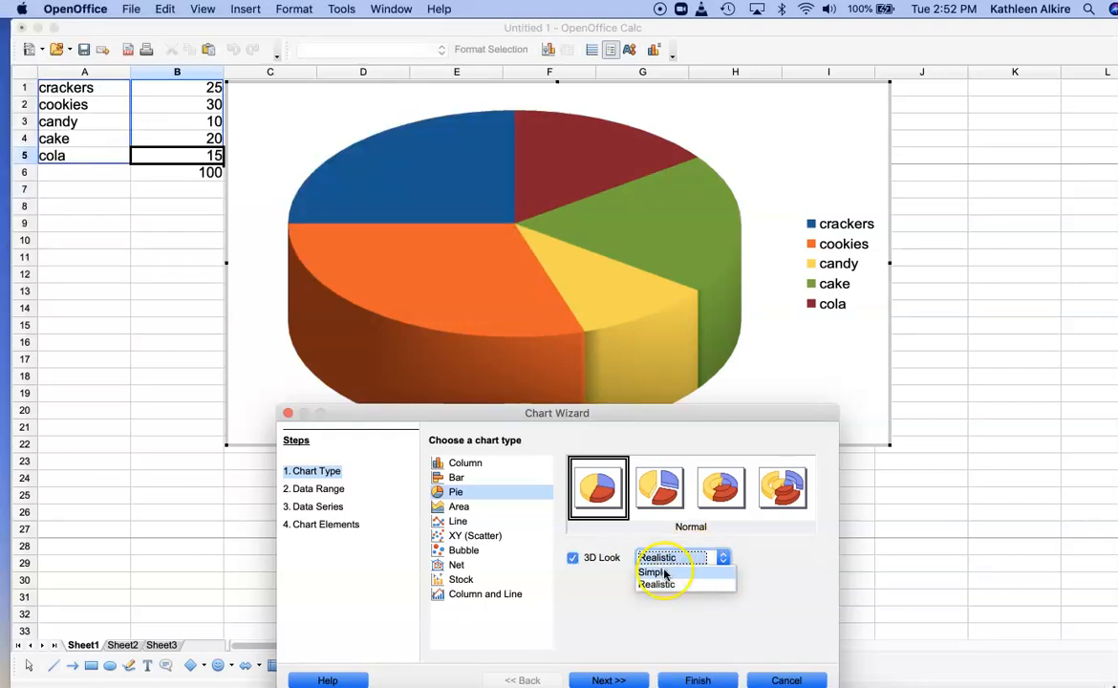
{"action": "left_click", "coordinate": [653, 572]}
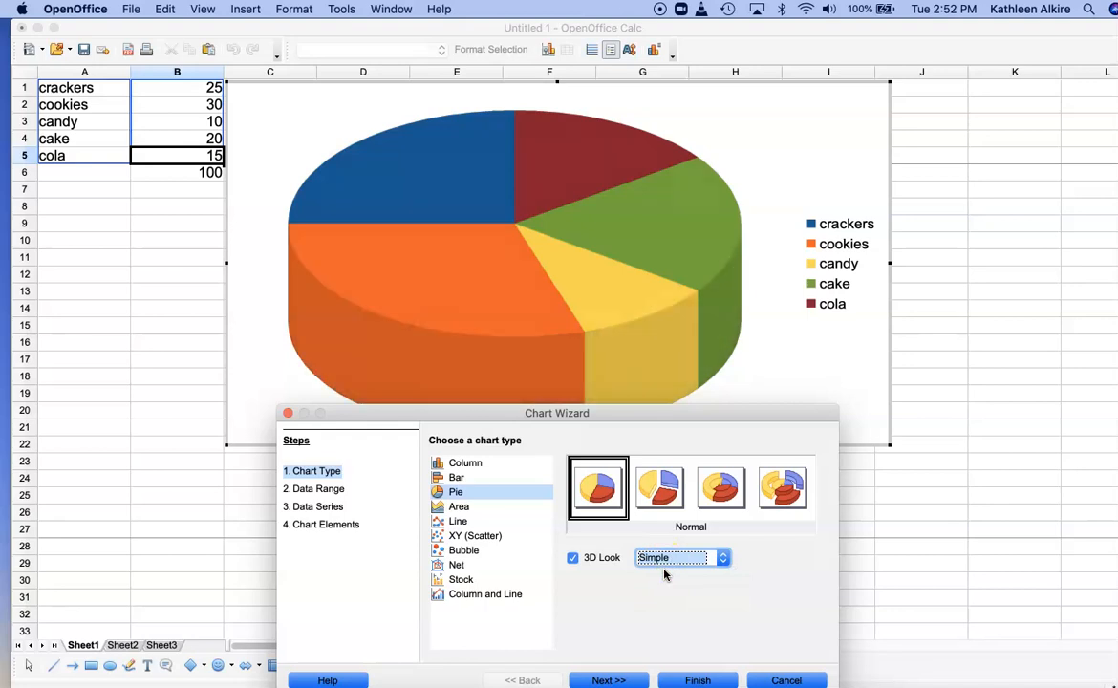
{"action": "left_click", "coordinate": [679, 558]}
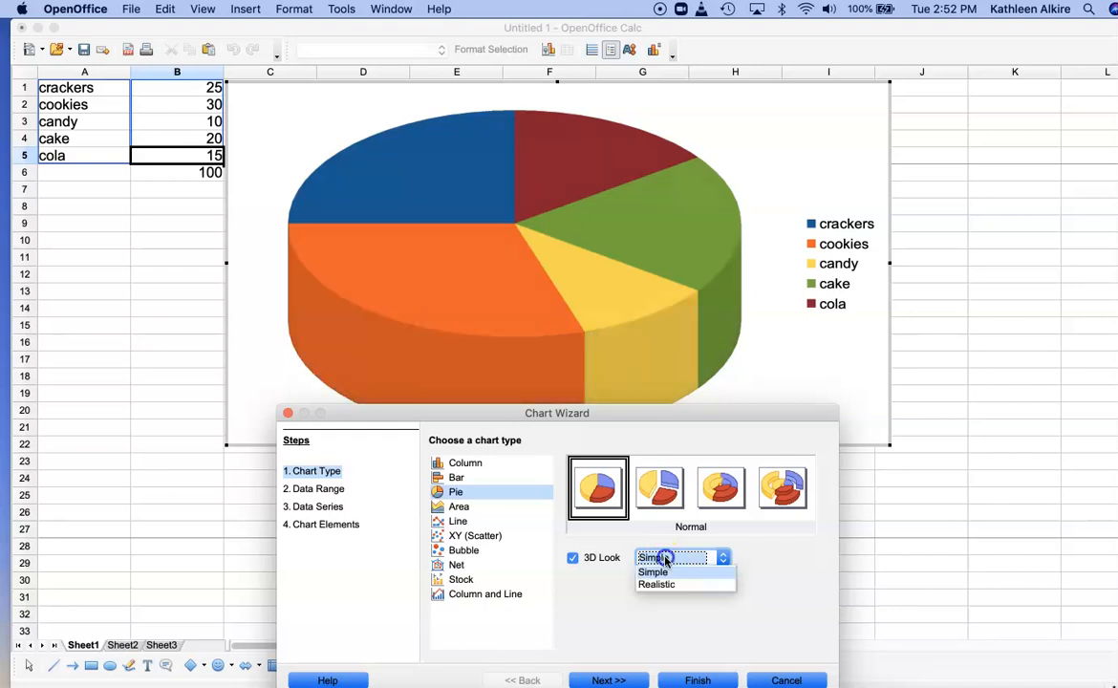
{"action": "left_click", "coordinate": [658, 584]}
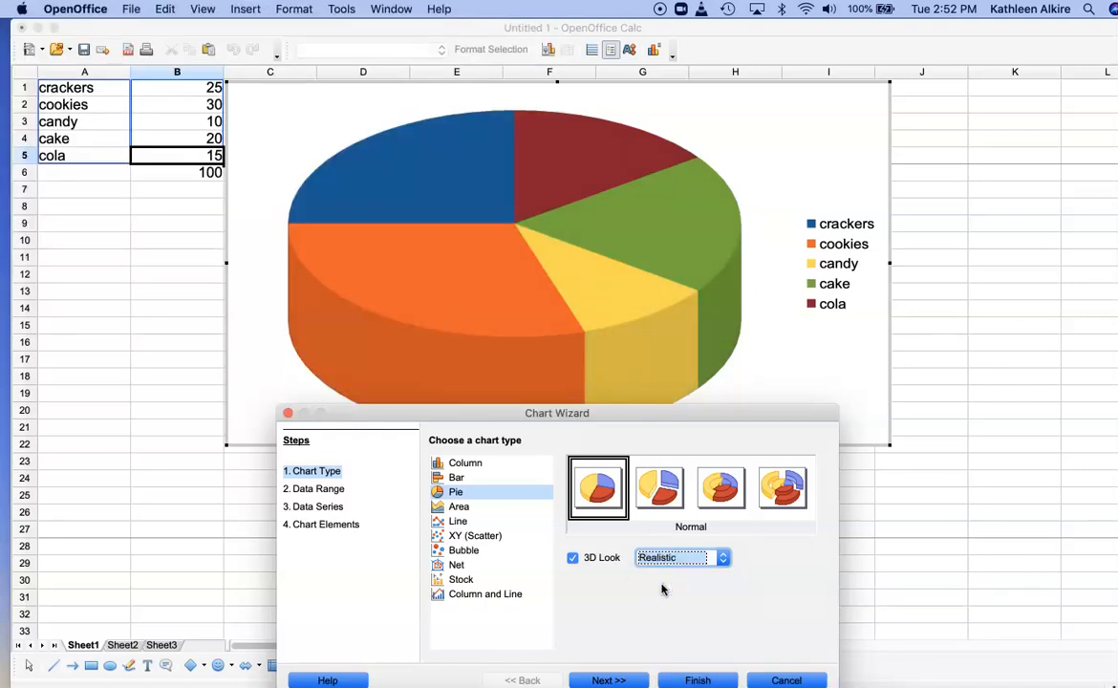
Enter the chart title Tasty C's in the wizard's titles page.
{"action": "left_click", "coordinate": [325, 524]}
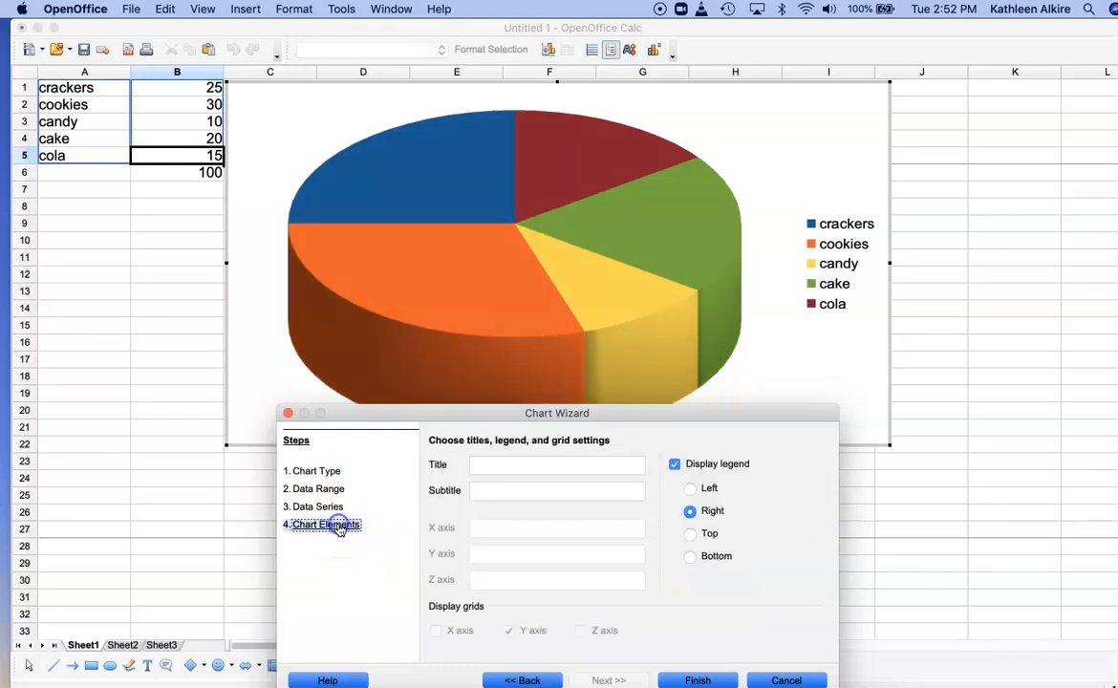
{"action": "left_click", "coordinate": [558, 464]}
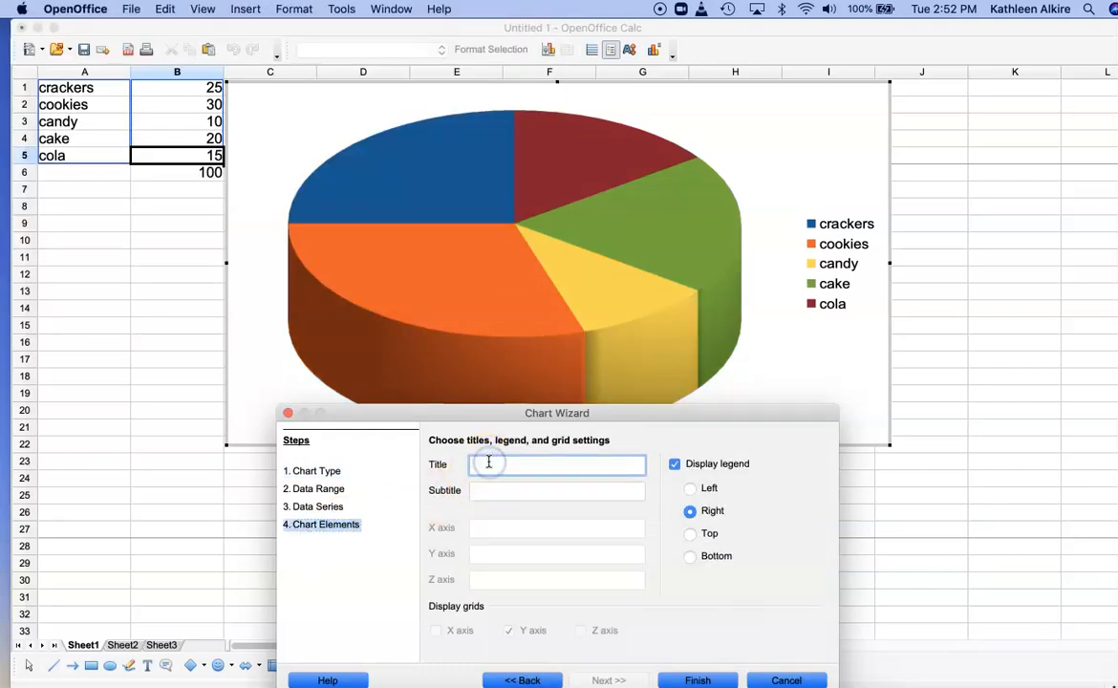
{"action": "type", "text": "Task"}
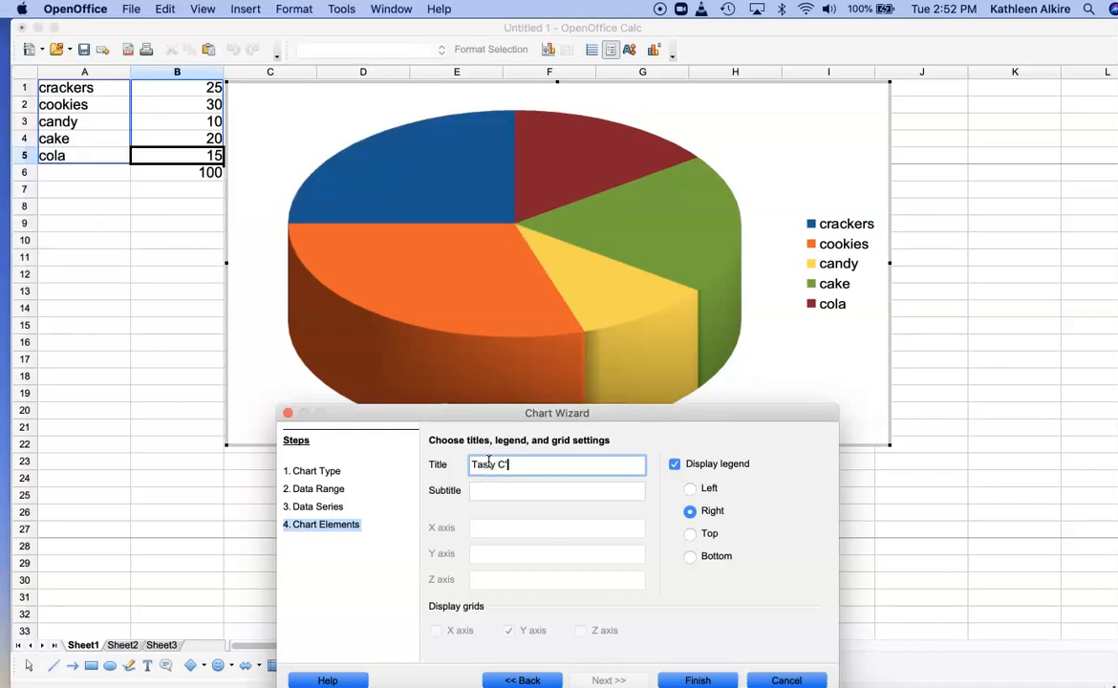
Hide the legend and finish the wizard so the chart lands on the sheet.
{"action": "left_click", "coordinate": [674, 464]}
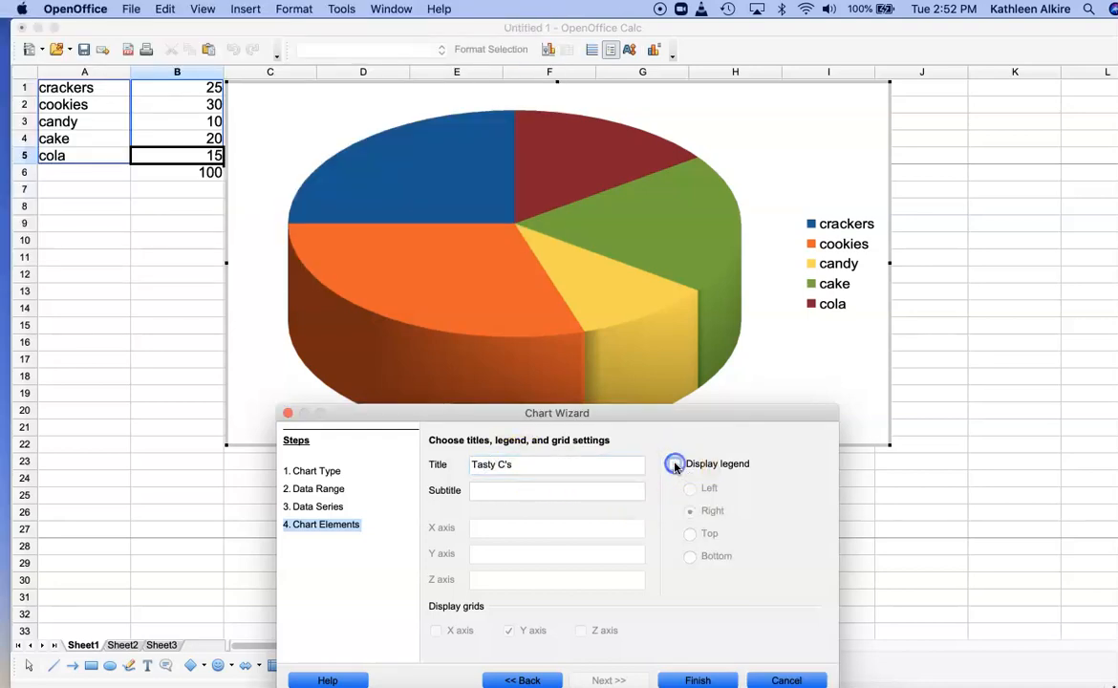
{"action": "left_click", "coordinate": [675, 464]}
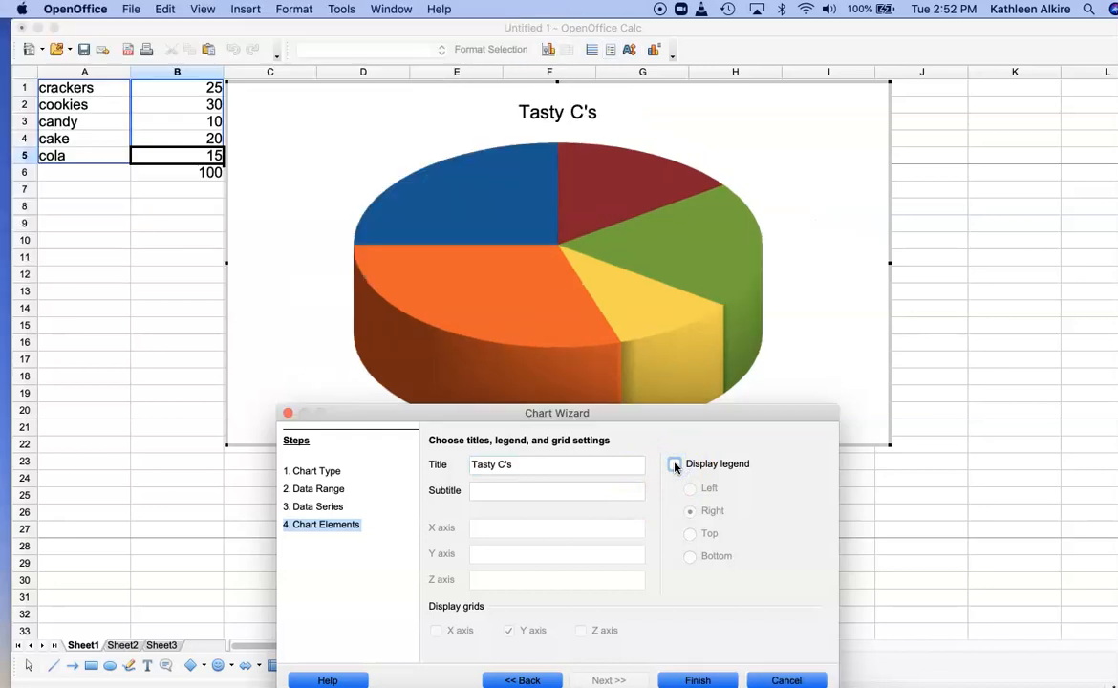
{"action": "left_click", "coordinate": [674, 464]}
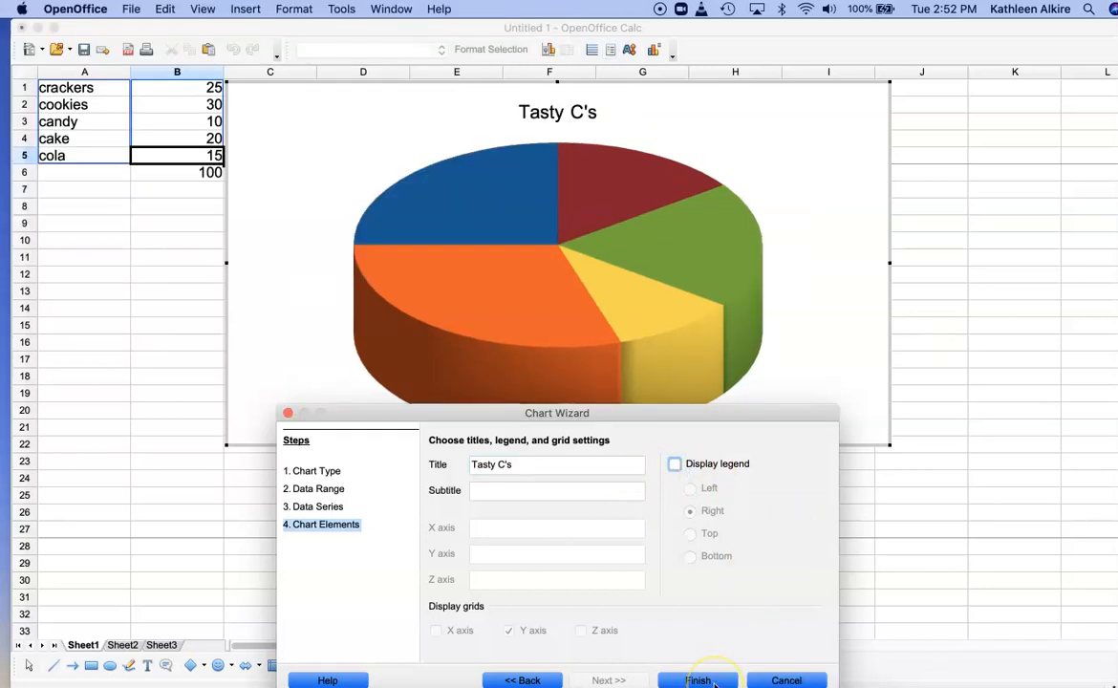
{"action": "left_click", "coordinate": [697, 681]}
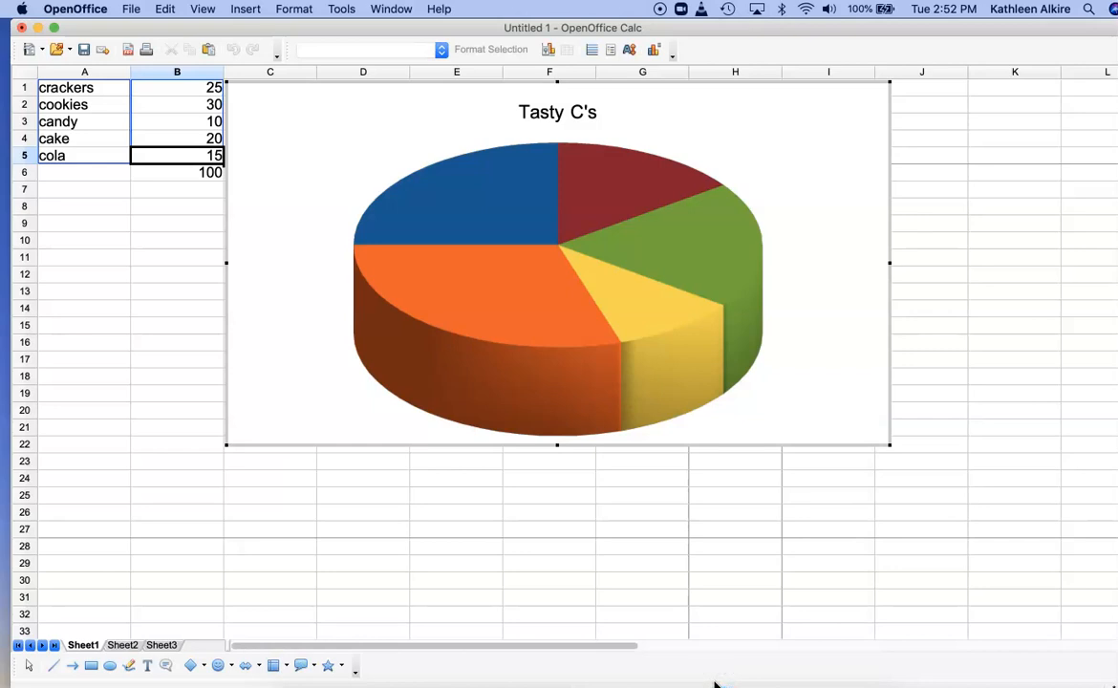
Add data labels showing each slice's percentage and category name, e.g. crackers 25%.
{"action": "left_click", "coordinate": [245, 8]}
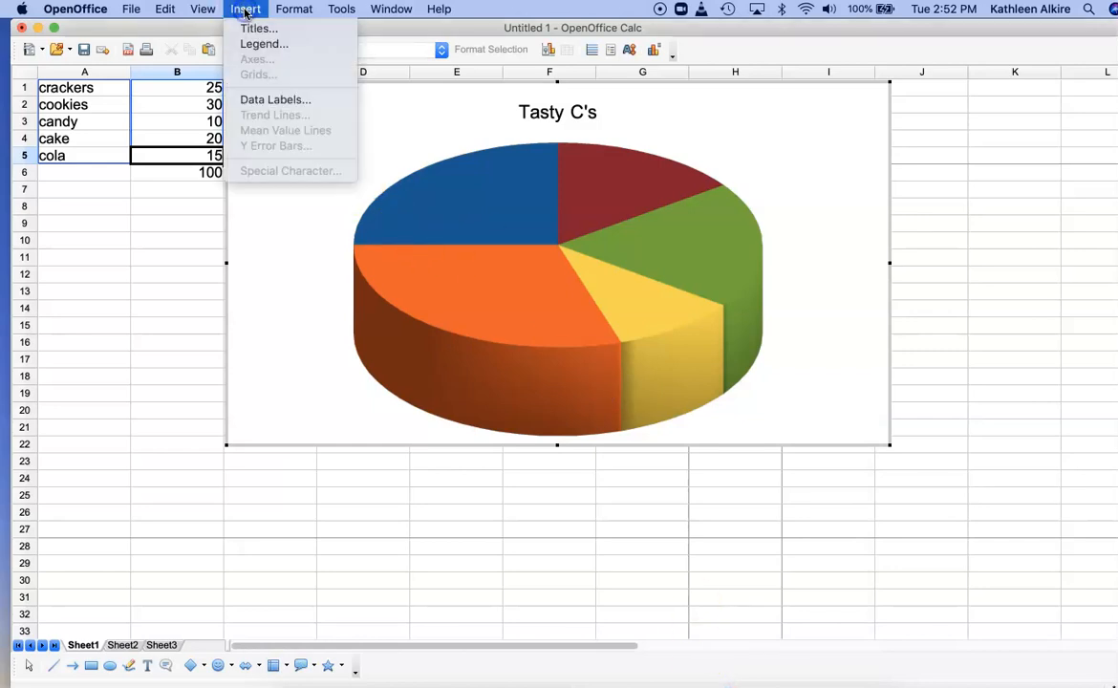
{"action": "left_click", "coordinate": [275, 100]}
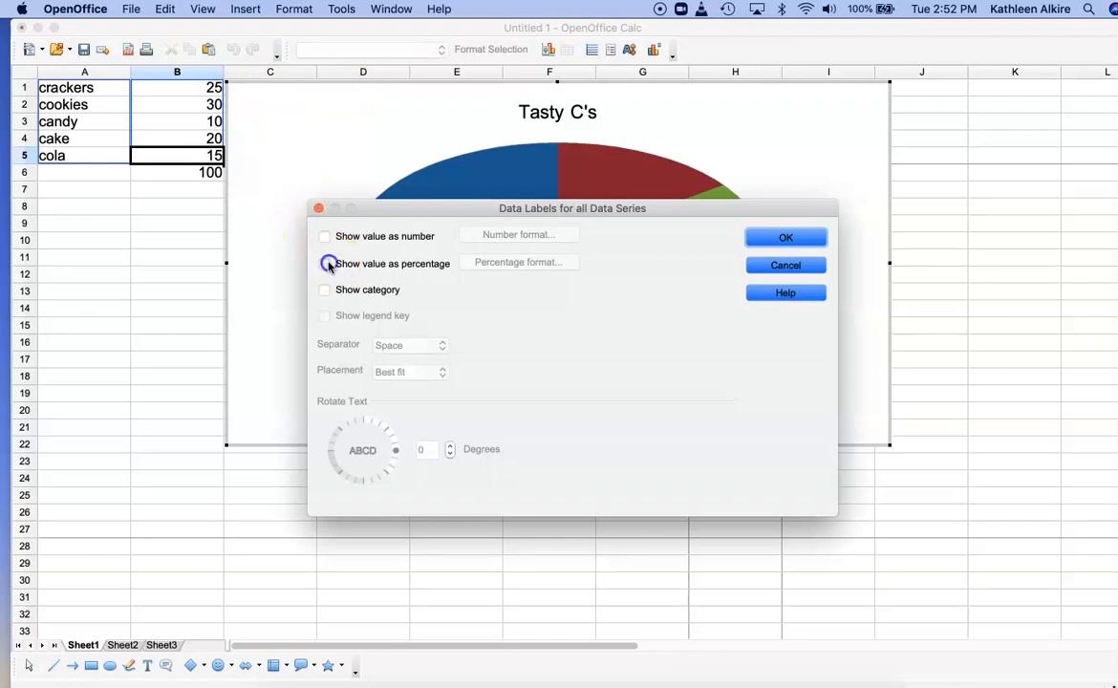
{"action": "left_click", "coordinate": [324, 264]}
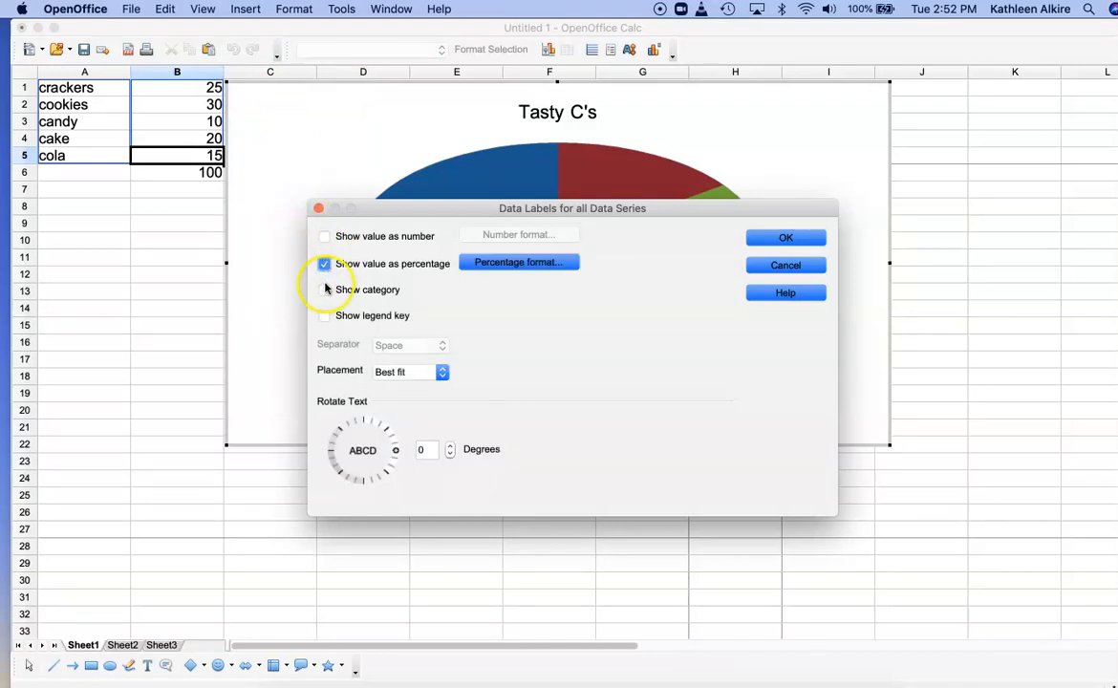
{"action": "left_click", "coordinate": [325, 290]}
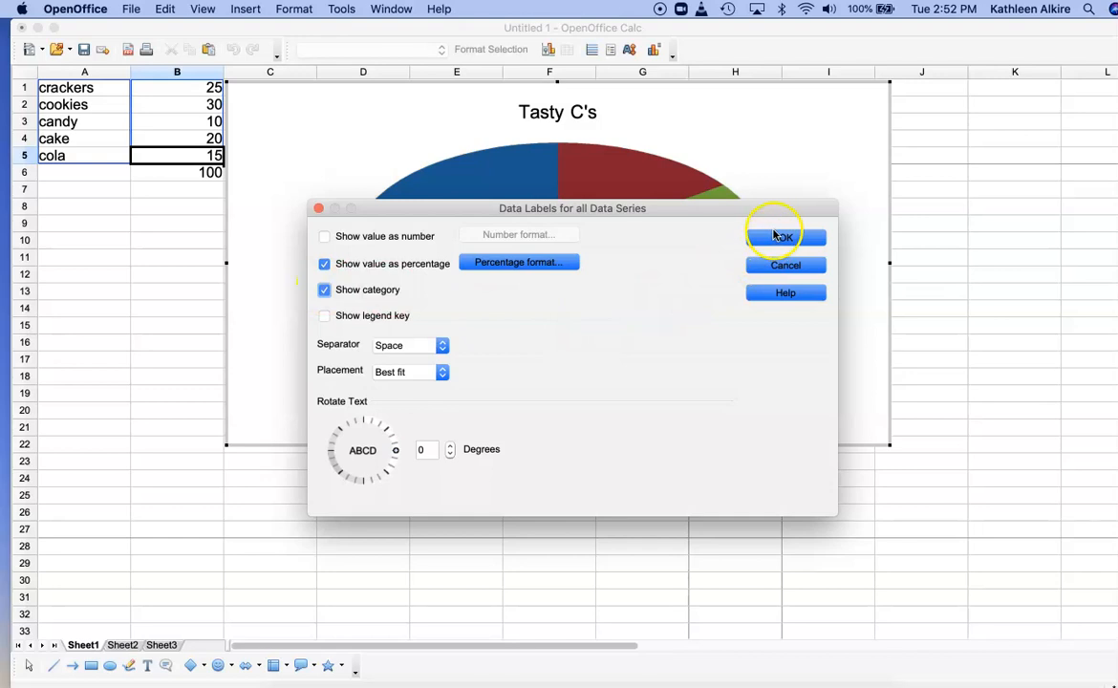
{"action": "left_click", "coordinate": [783, 237]}
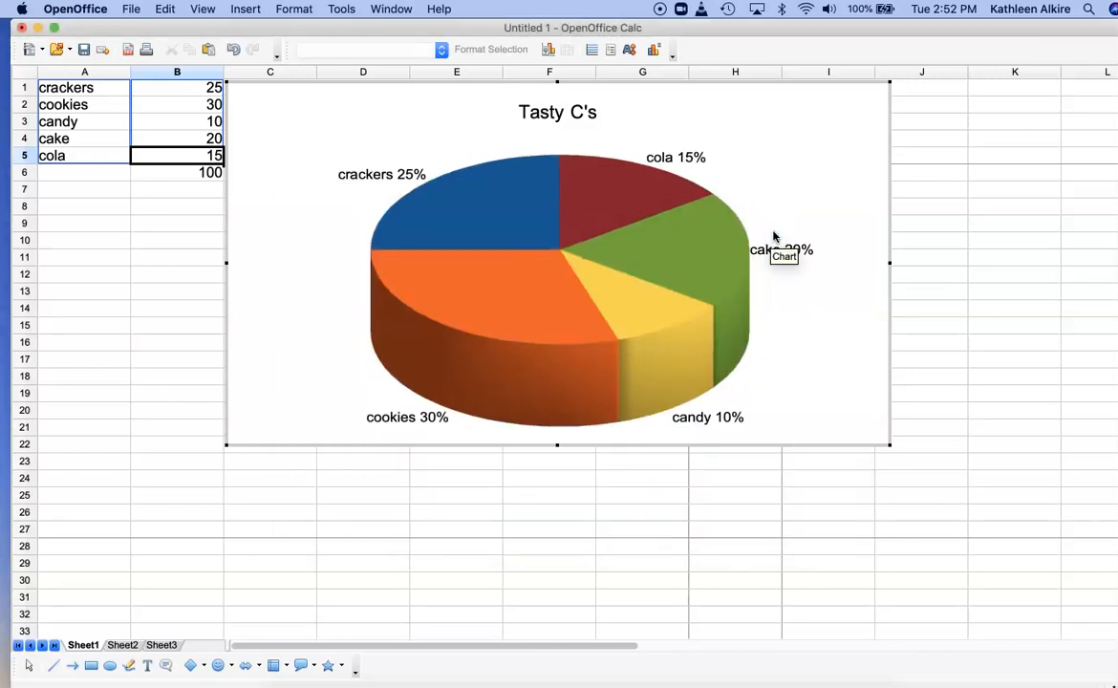
{"action": "mouse_move", "coordinate": [917, 406]}
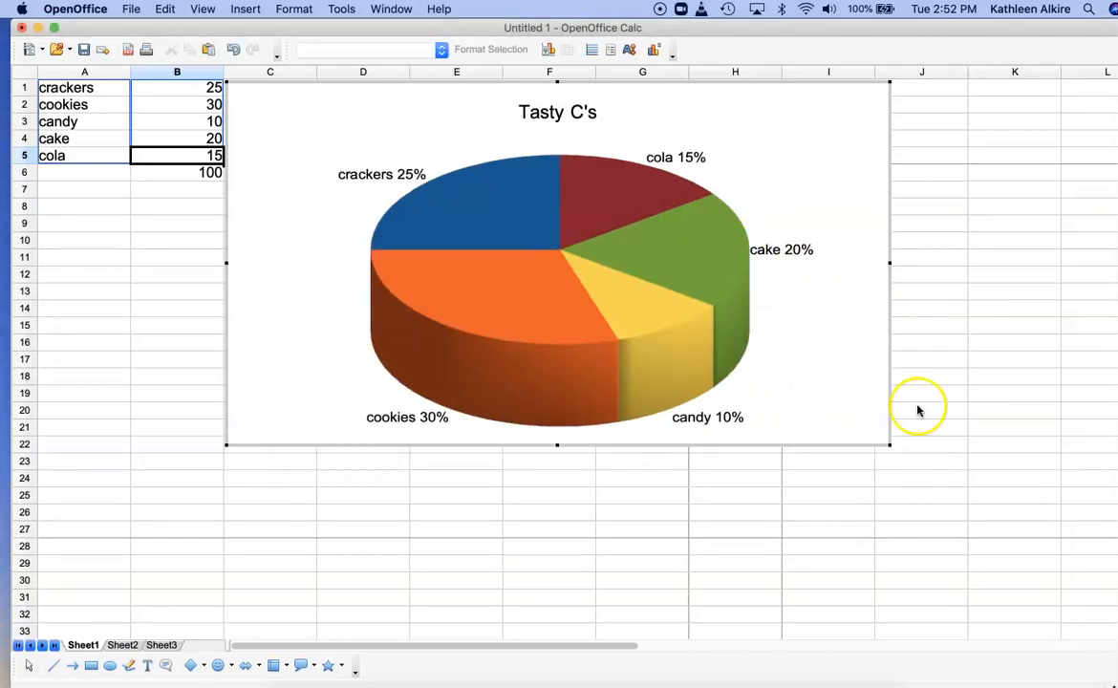
{"action": "mouse_move", "coordinate": [189, 275]}
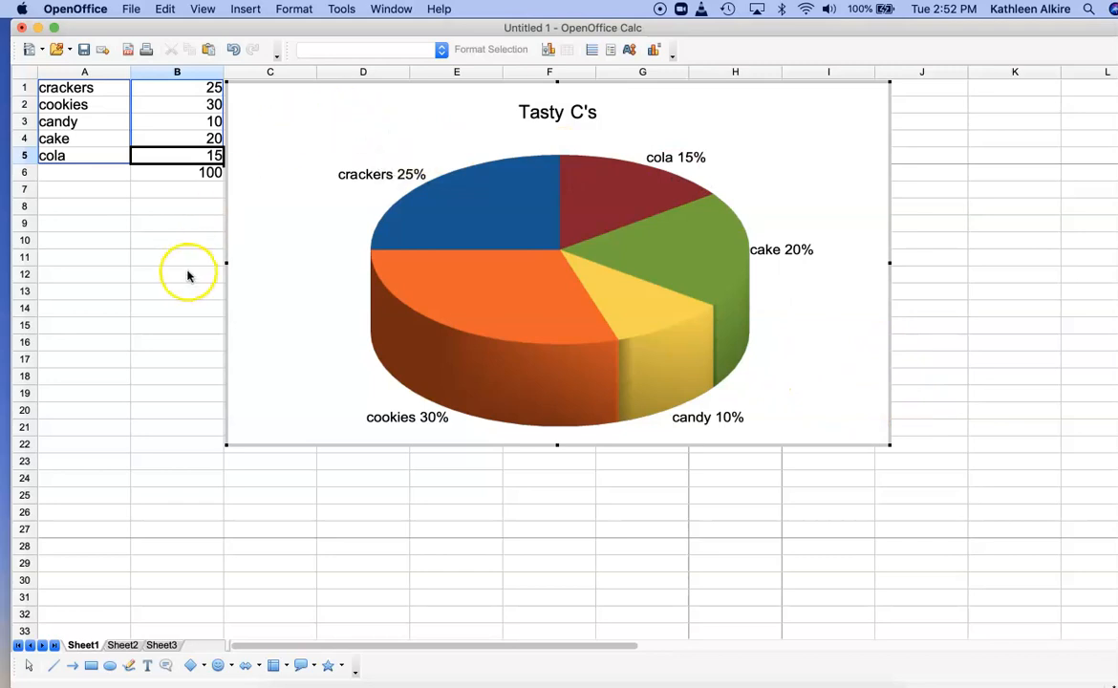
{"action": "mouse_move", "coordinate": [222, 113]}
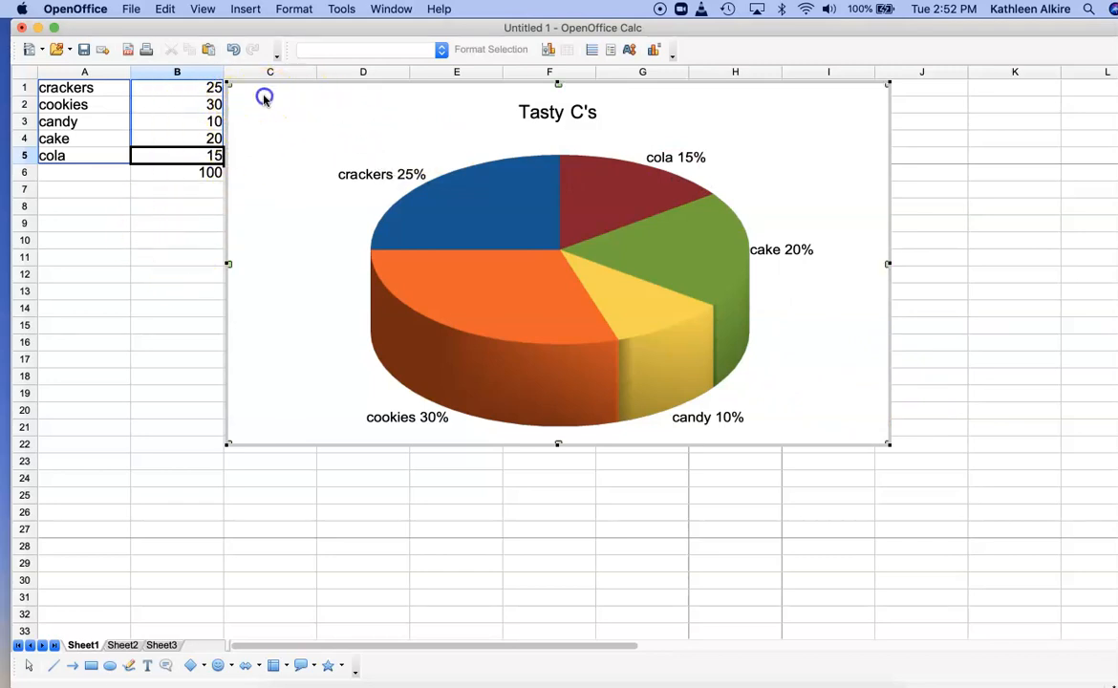
Check the File and Edit menus, then exit chart editing leaving the chart object selected.
{"action": "left_click", "coordinate": [130, 8]}
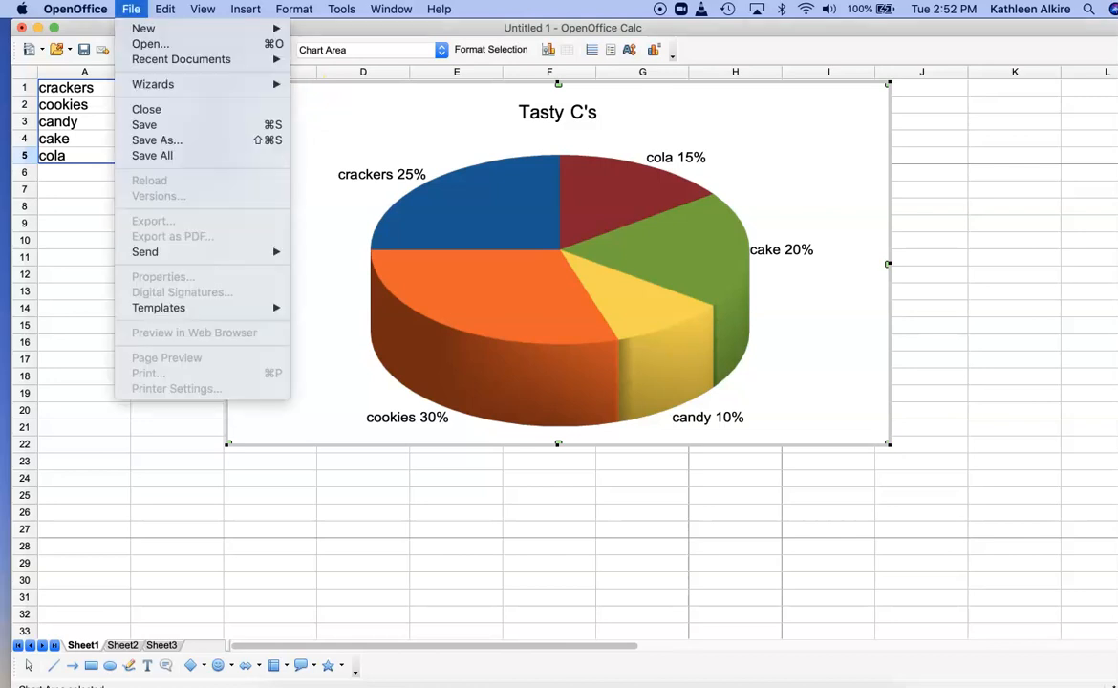
{"action": "left_click", "coordinate": [75, 8]}
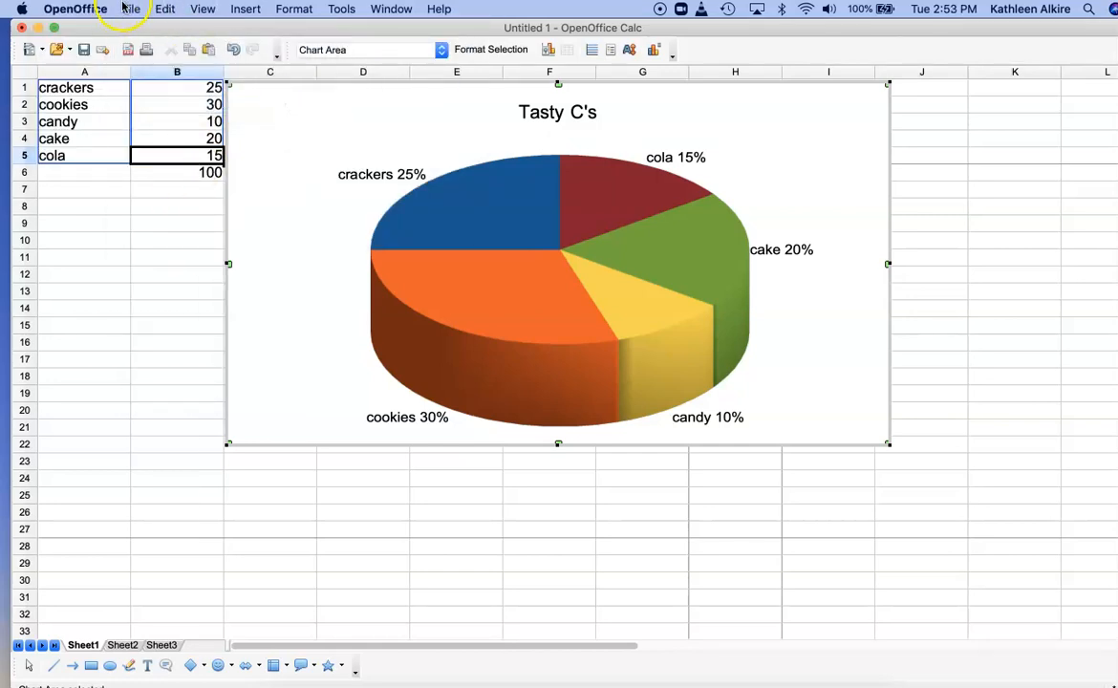
{"action": "left_click", "coordinate": [164, 8]}
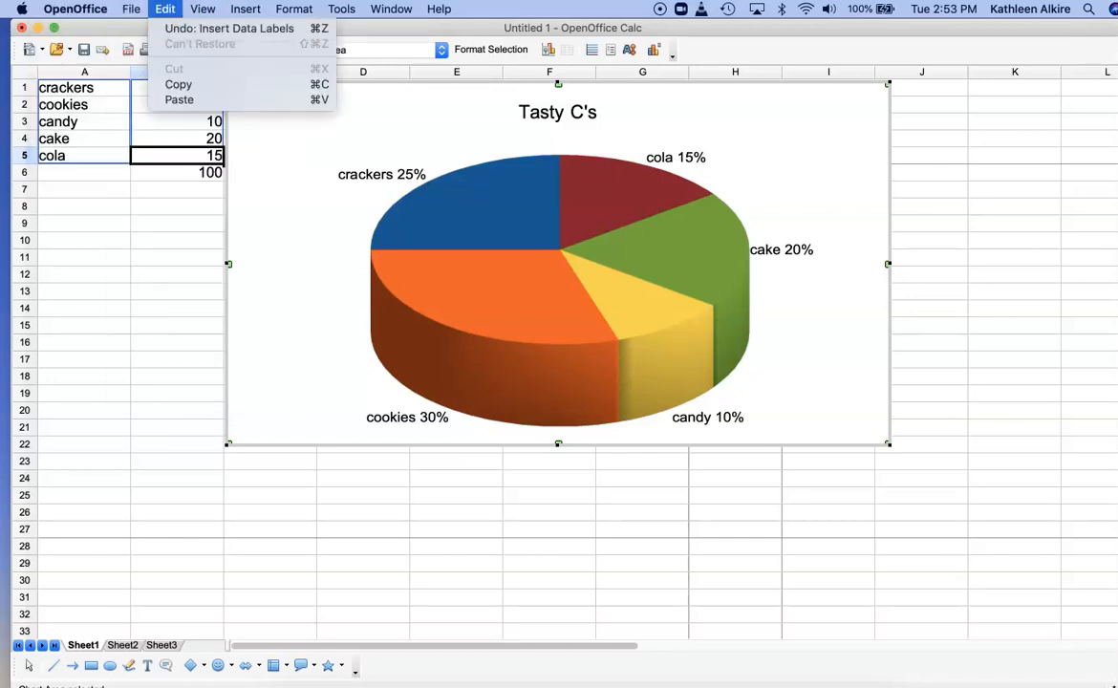
{"action": "left_click", "coordinate": [244, 7]}
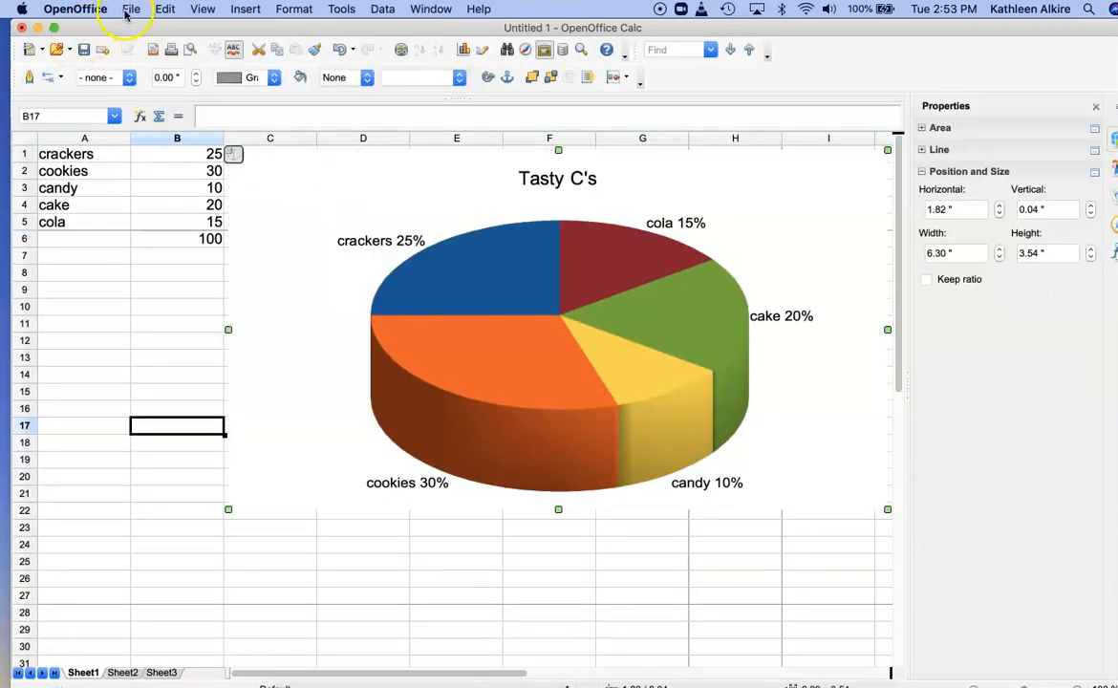
Export as PDF with Range set to Selection and proceed to the save dialog.
{"action": "left_click", "coordinate": [130, 8]}
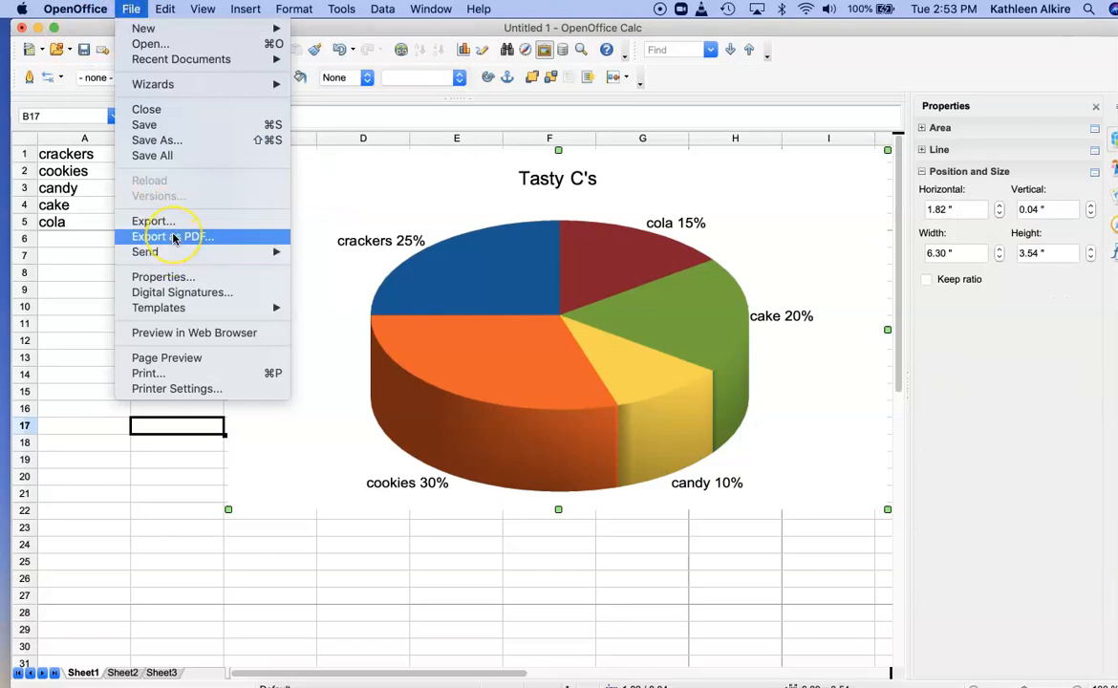
{"action": "left_click", "coordinate": [172, 237]}
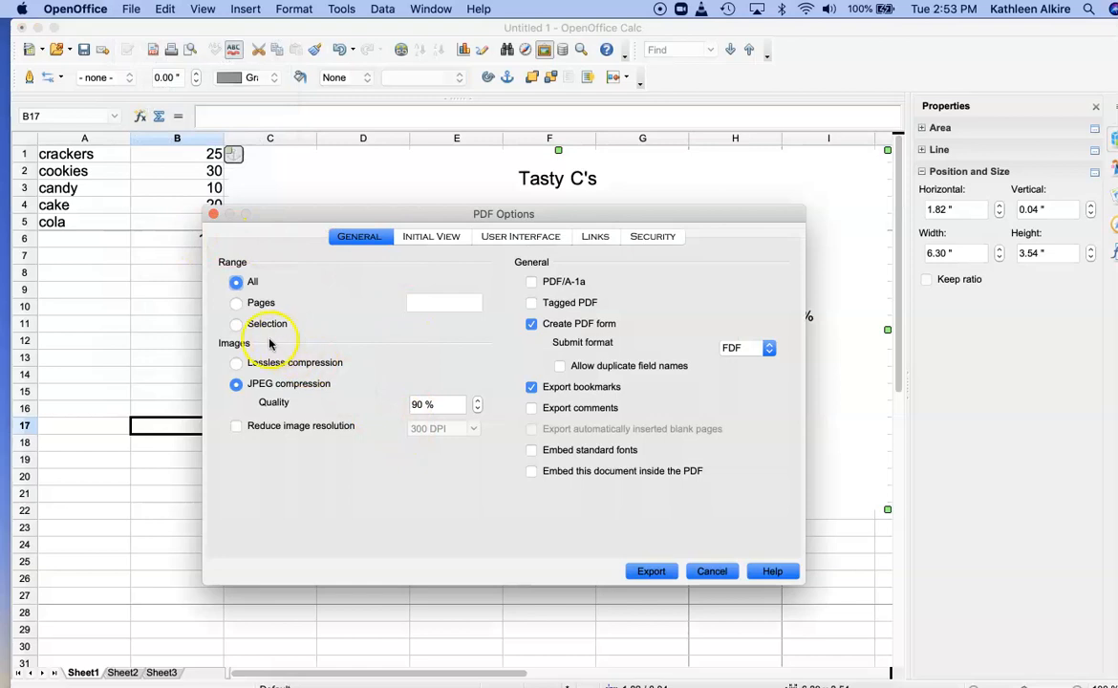
{"action": "left_click", "coordinate": [237, 323]}
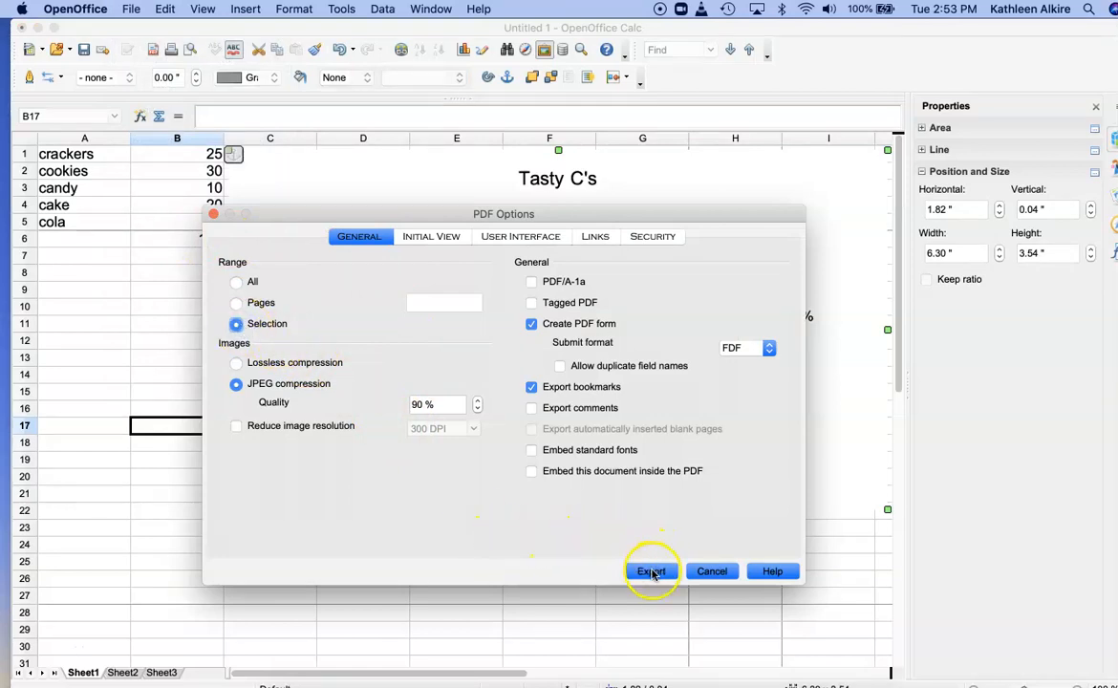
{"action": "left_click", "coordinate": [651, 570]}
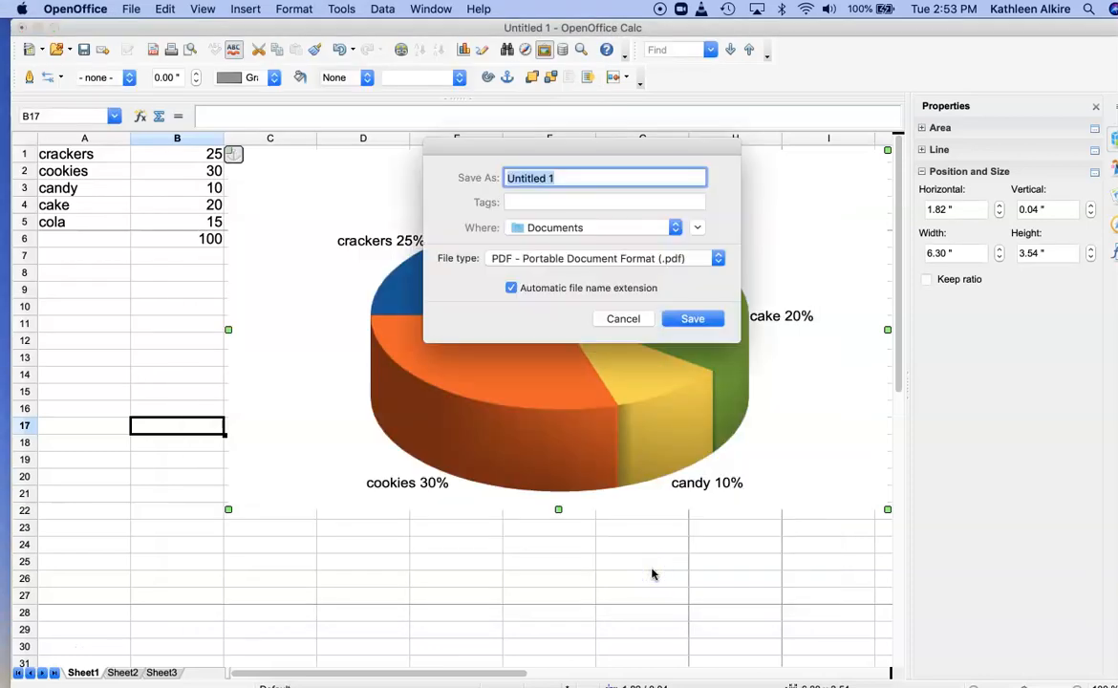
{"action": "mouse_move", "coordinate": [593, 227]}
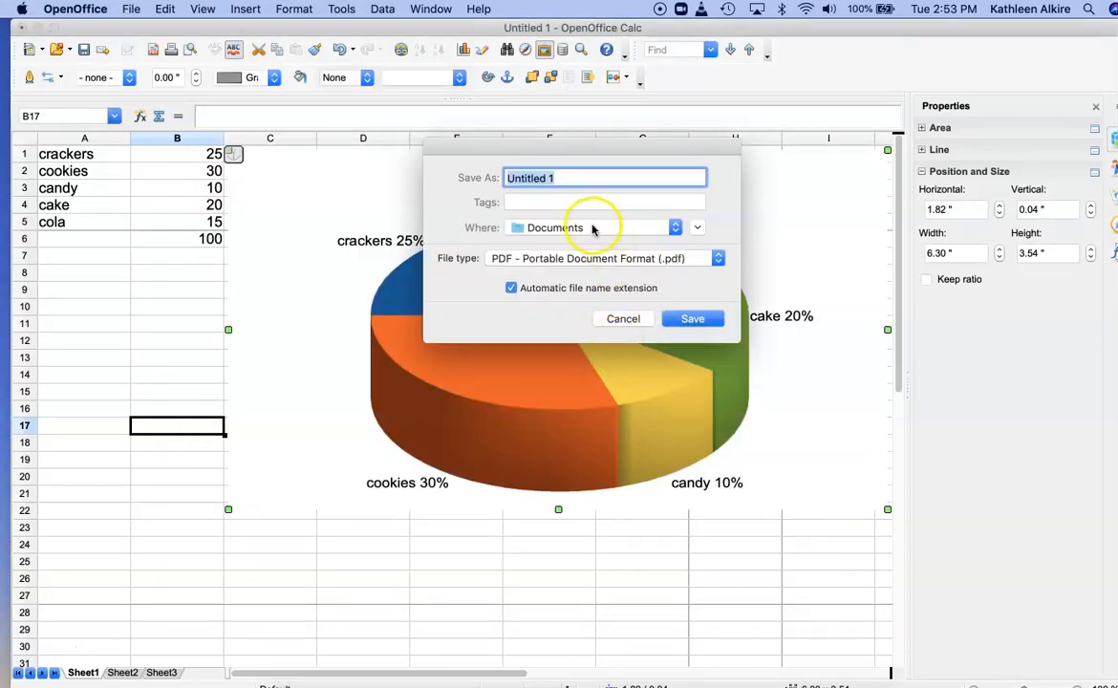
Save the PDF to the Desktop under the name Test Chart.
{"action": "left_click", "coordinate": [604, 228]}
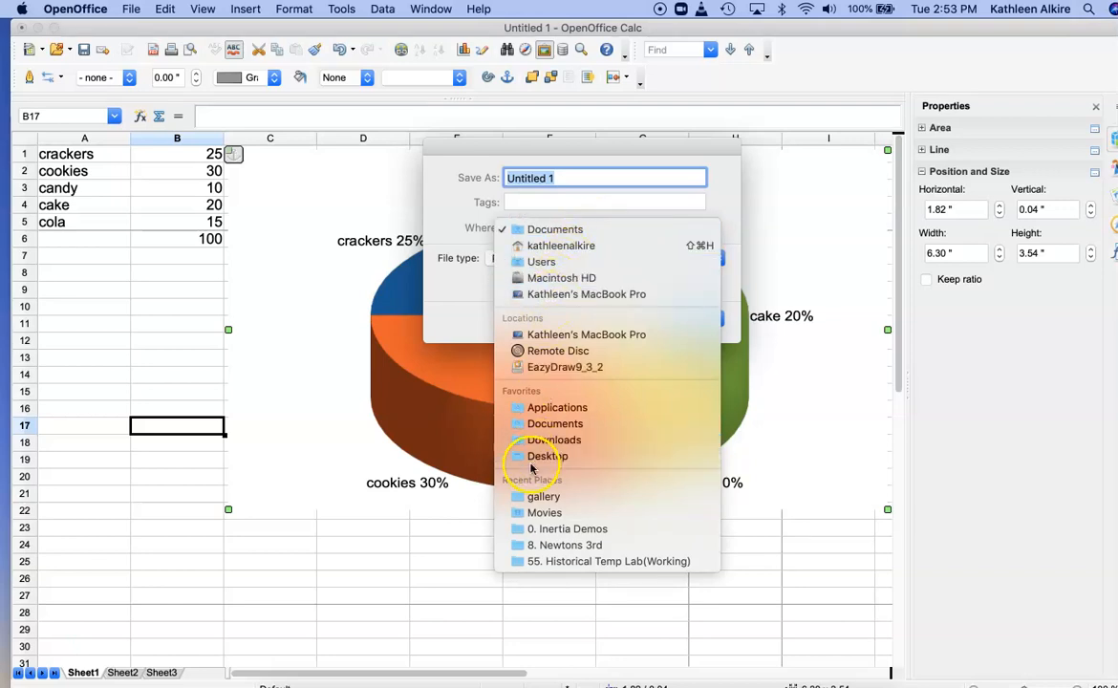
{"action": "left_click", "coordinate": [546, 455]}
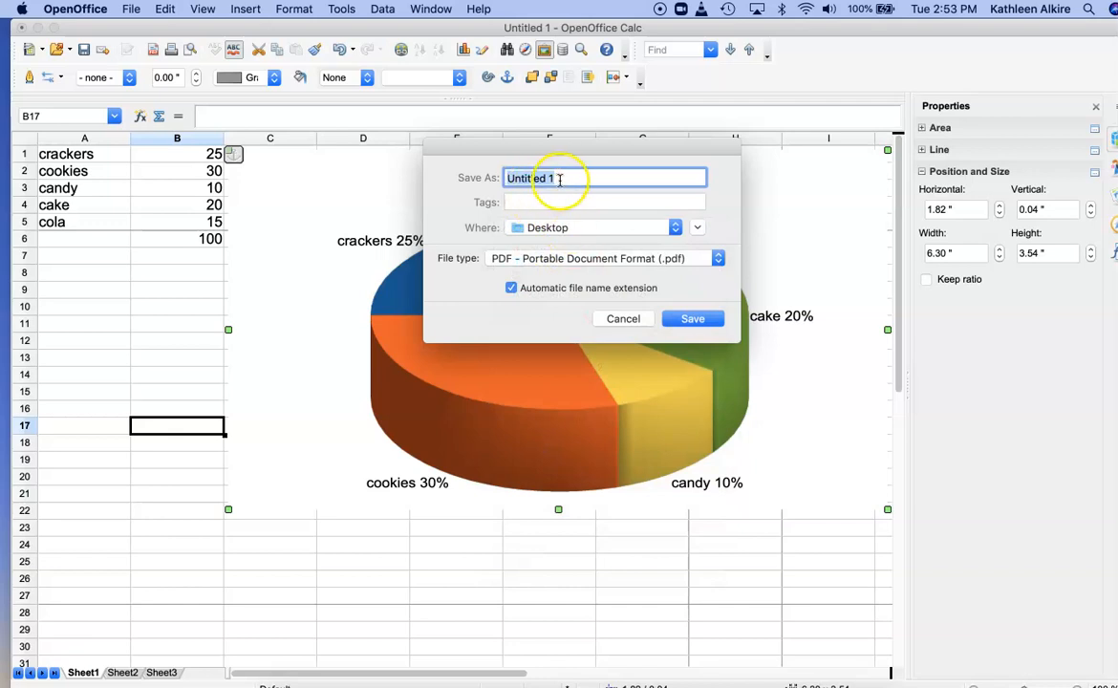
{"action": "type", "text": "Test Chart"}
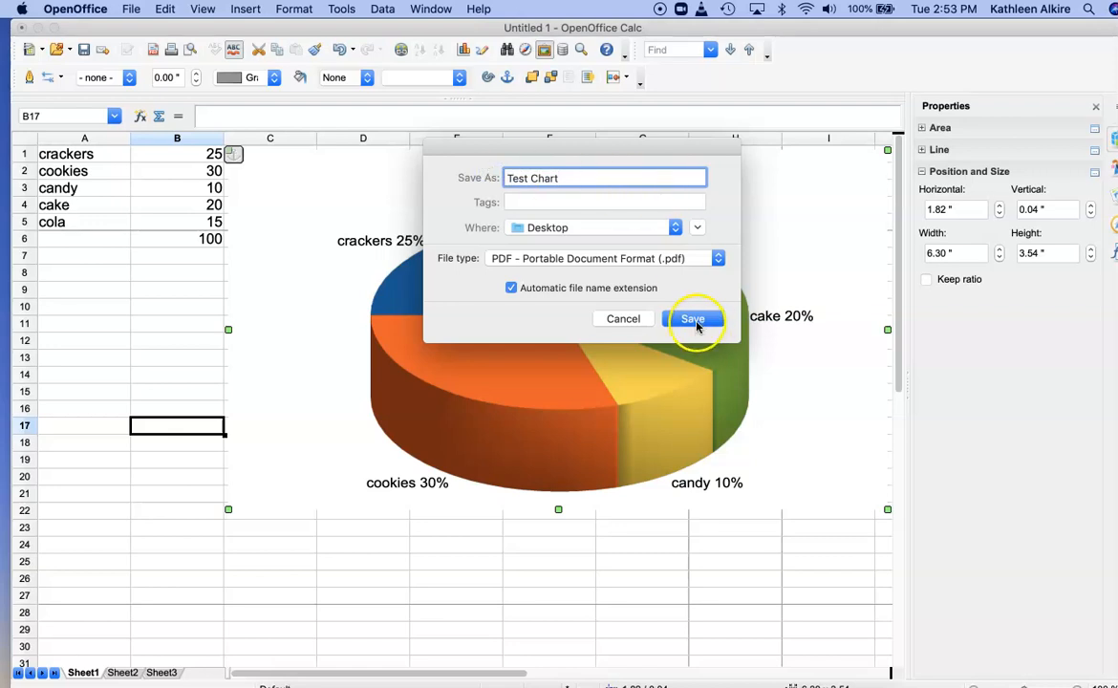
{"action": "left_click", "coordinate": [692, 318]}
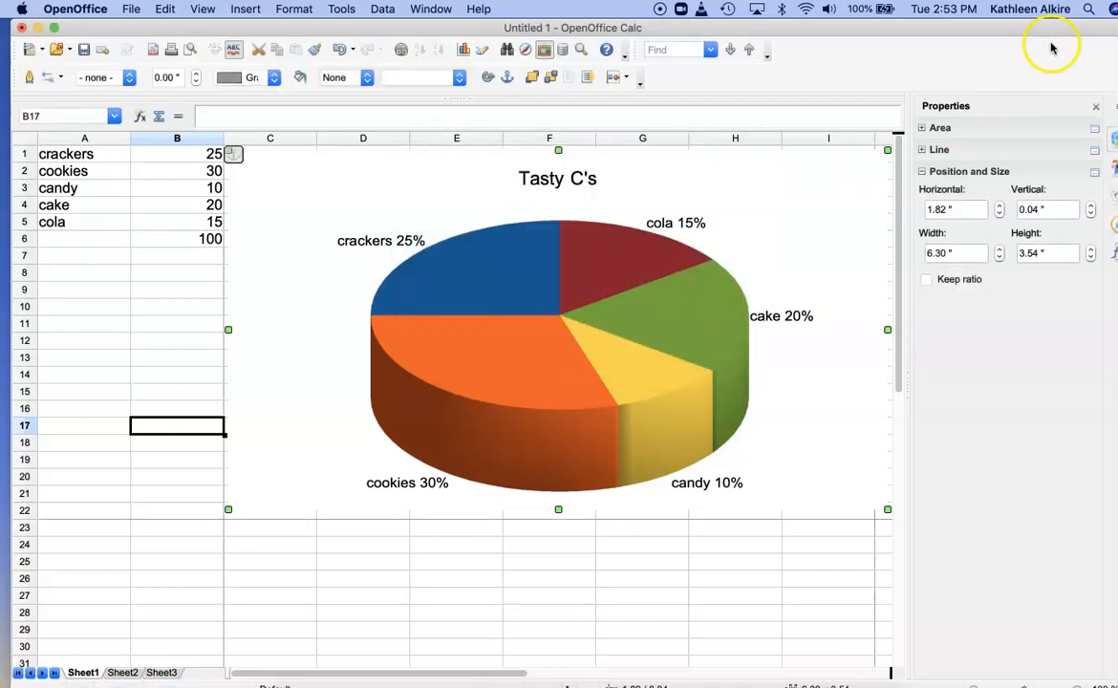